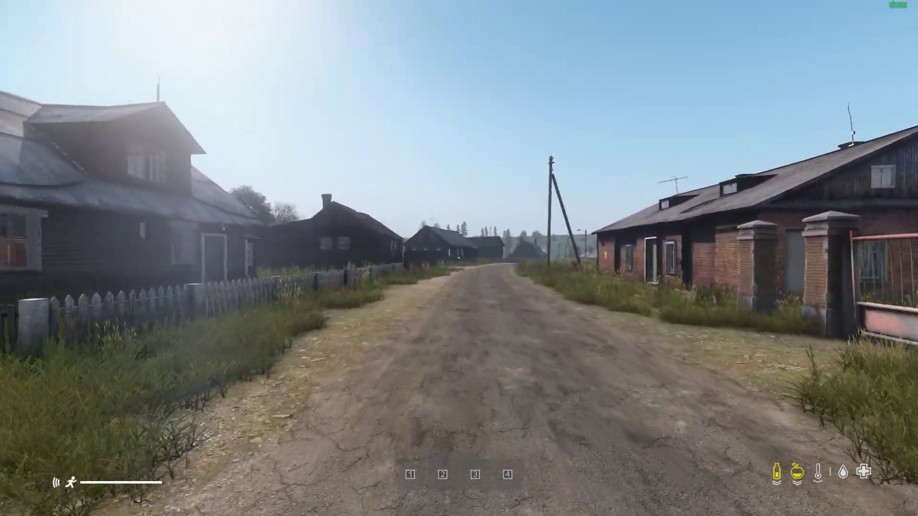
- Walk the survivor down the village road past wooden and brick houses to the crossroads
key(w)
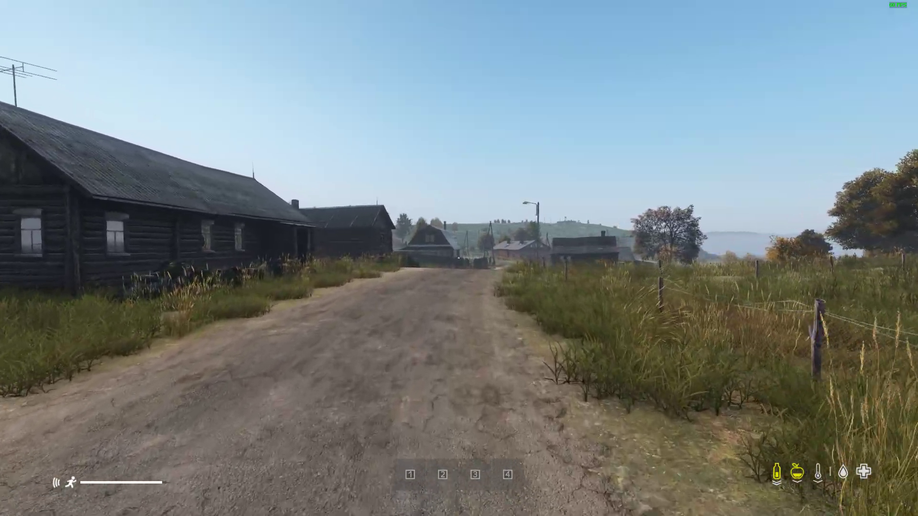
key(w)
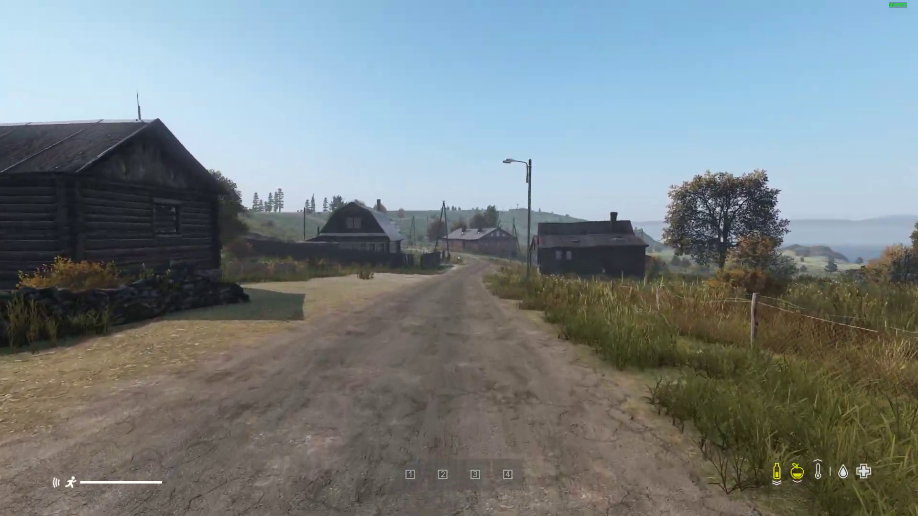
key(w)
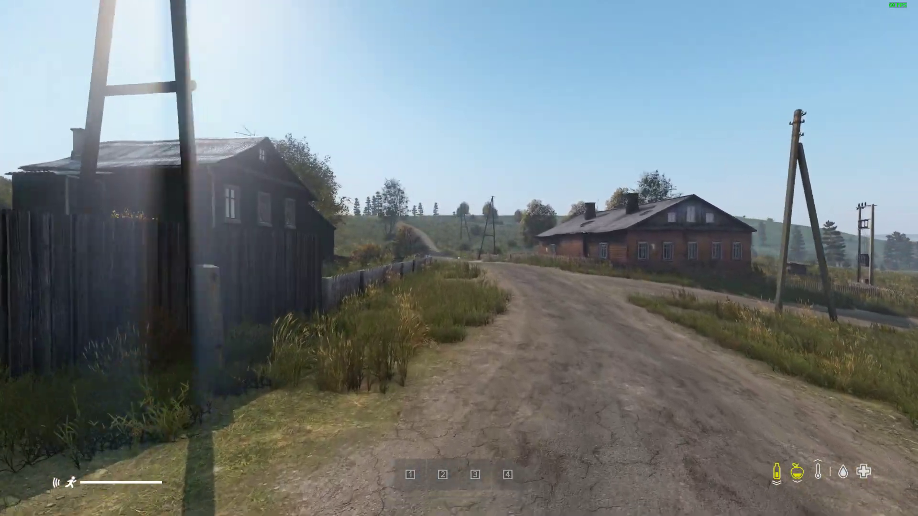
mouse_move(459, 258)
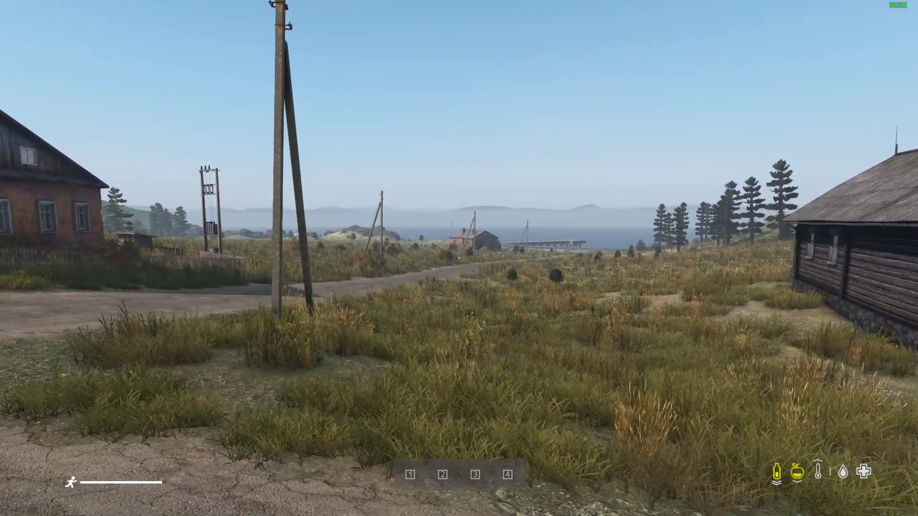
mouse_move(459, 258)
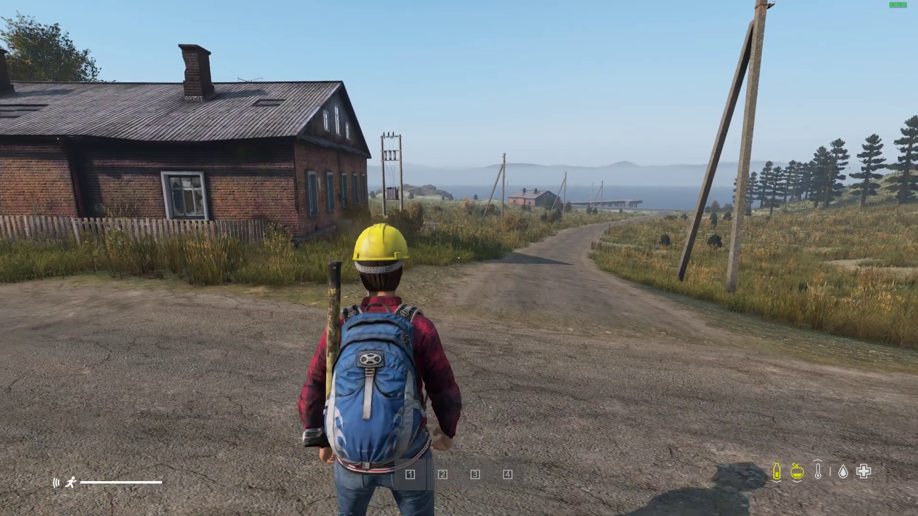
- Walk the survivor on from the crossroads, further into the village
key(w)
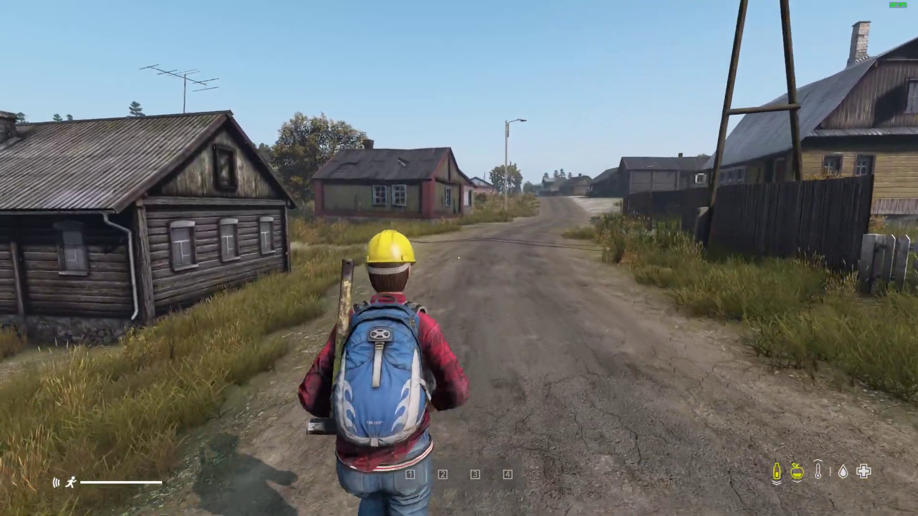
key(w)
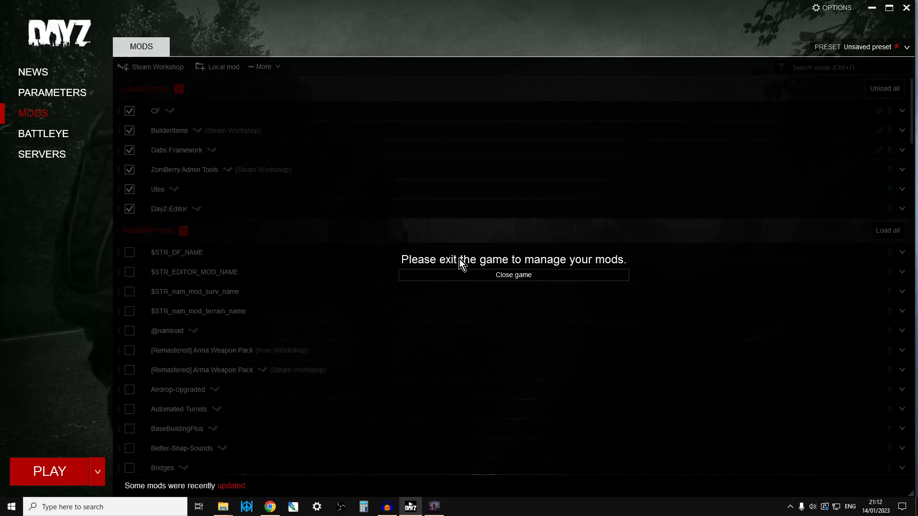
- View DayZ's Twitter, read the Utes Workshop description, then bring up the wiki Utes map
click(268, 506)
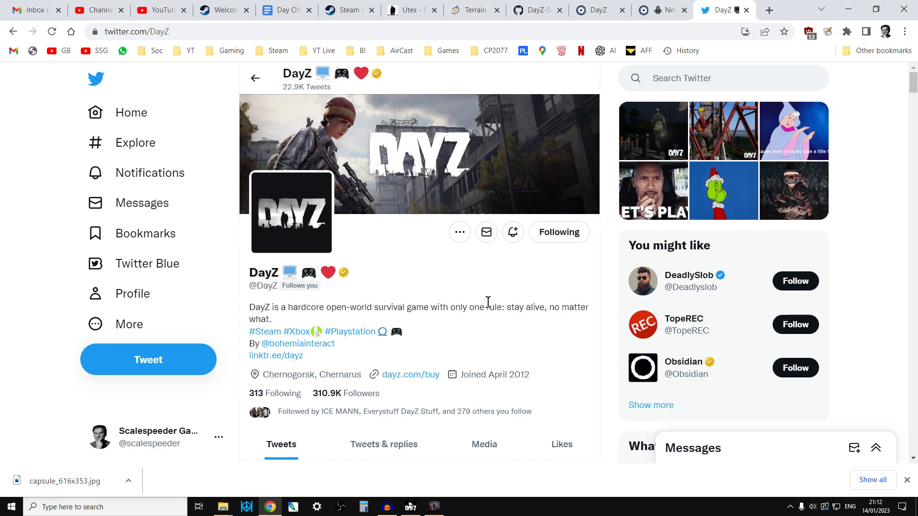
click(348, 10)
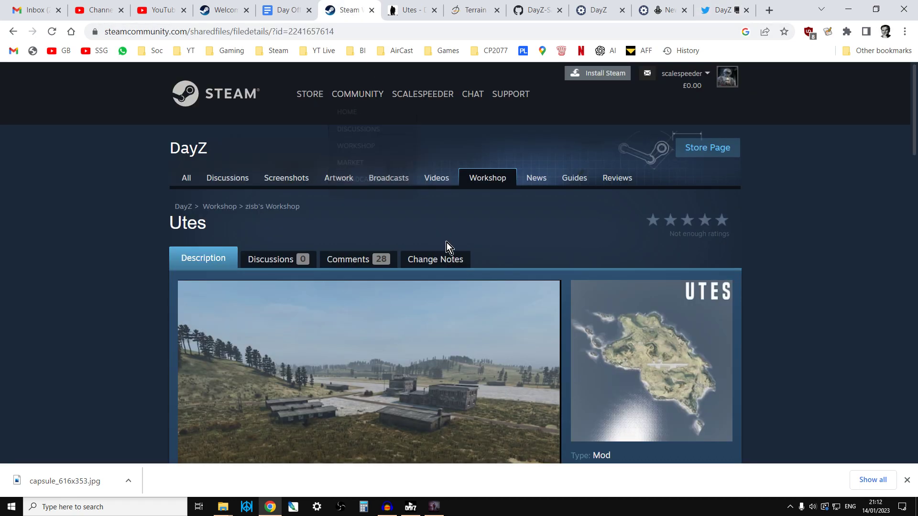
mouse_move(626, 372)
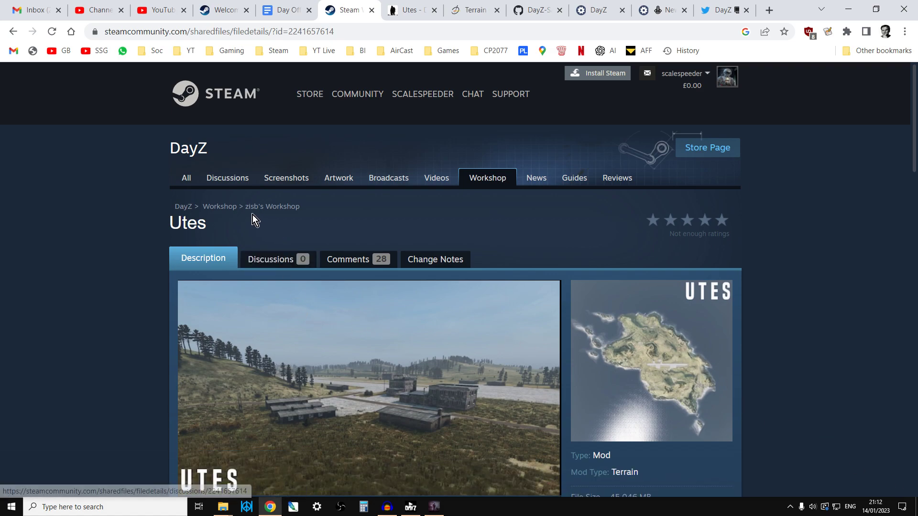
scroll(down, 3)
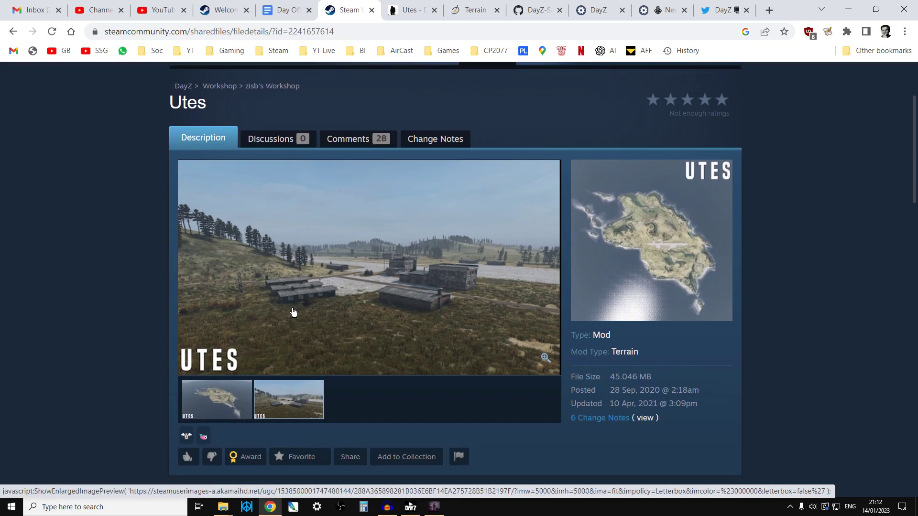
mouse_move(305, 320)
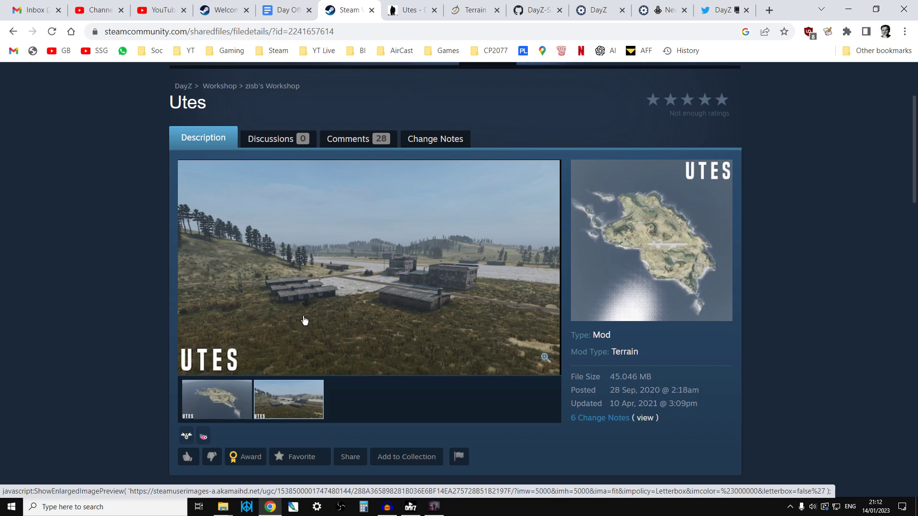
scroll(down, 3)
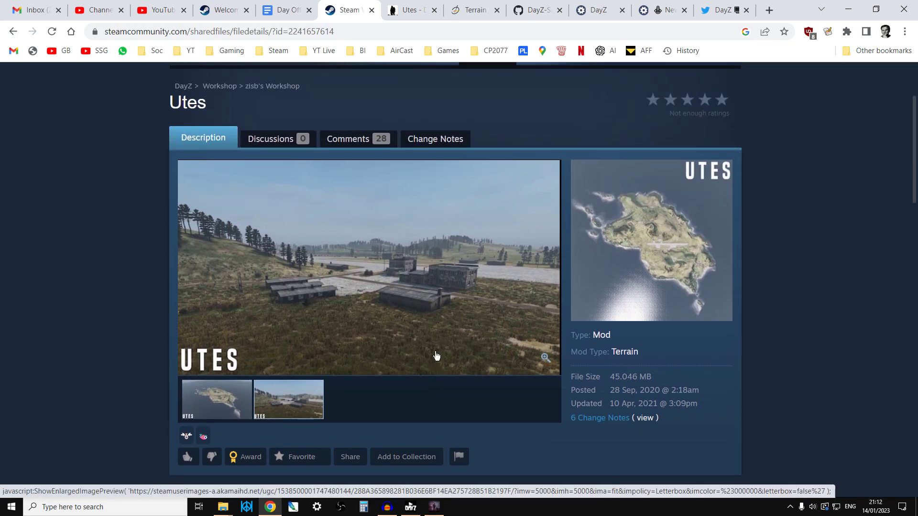
mouse_move(443, 227)
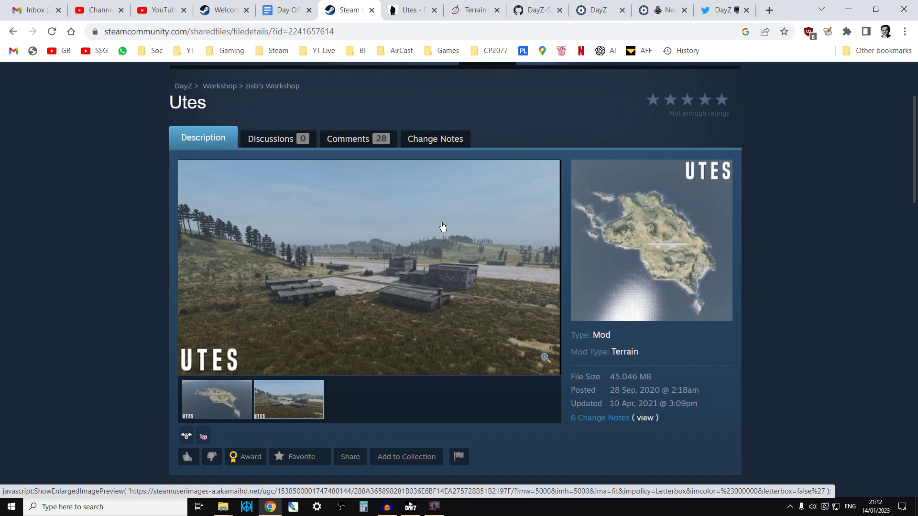
click(409, 10)
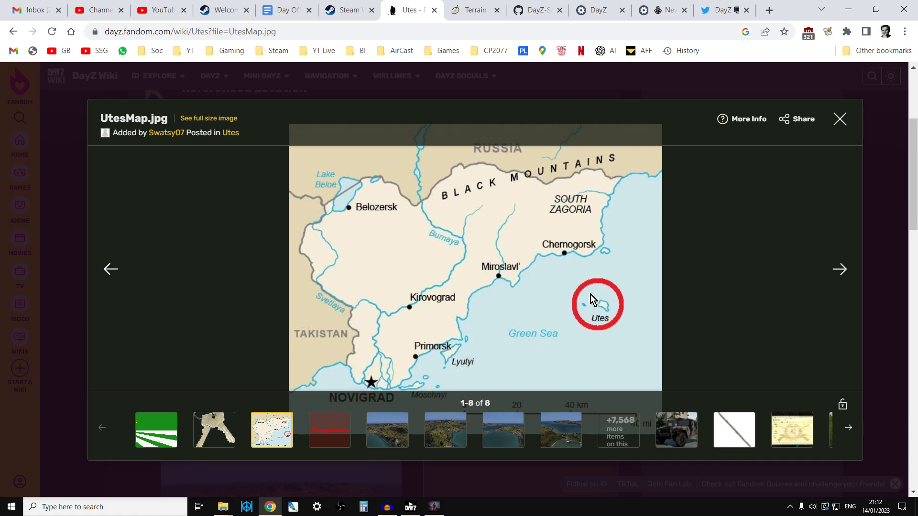
mouse_move(608, 203)
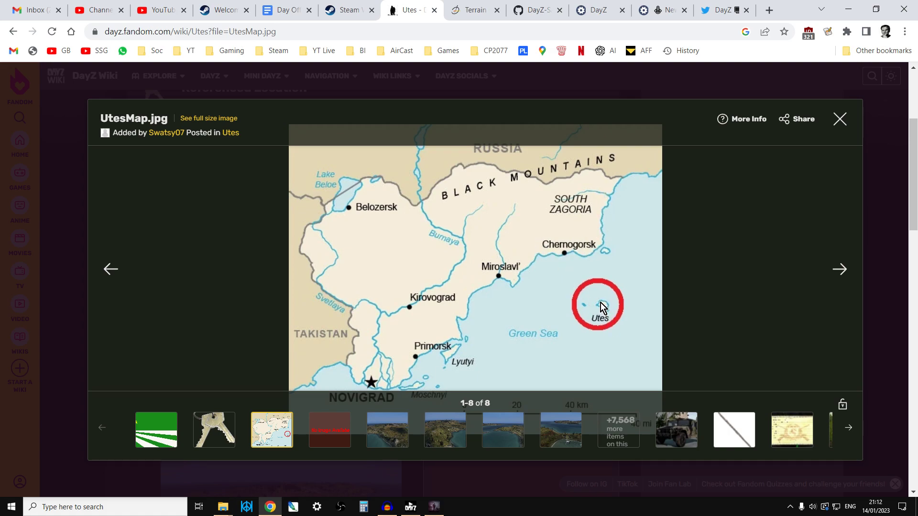
mouse_move(604, 310)
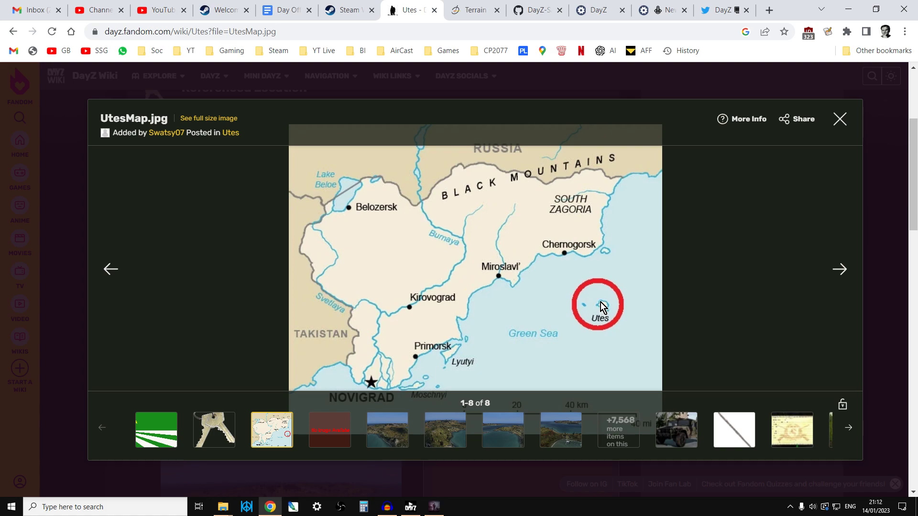
- Bring up the DayZ Terrain sample page on the Community Wiki
click(472, 10)
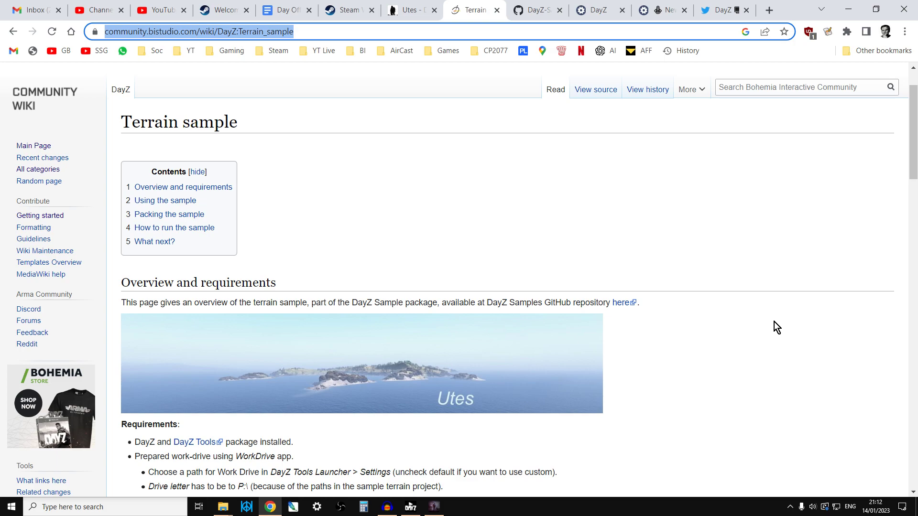
mouse_move(217, 139)
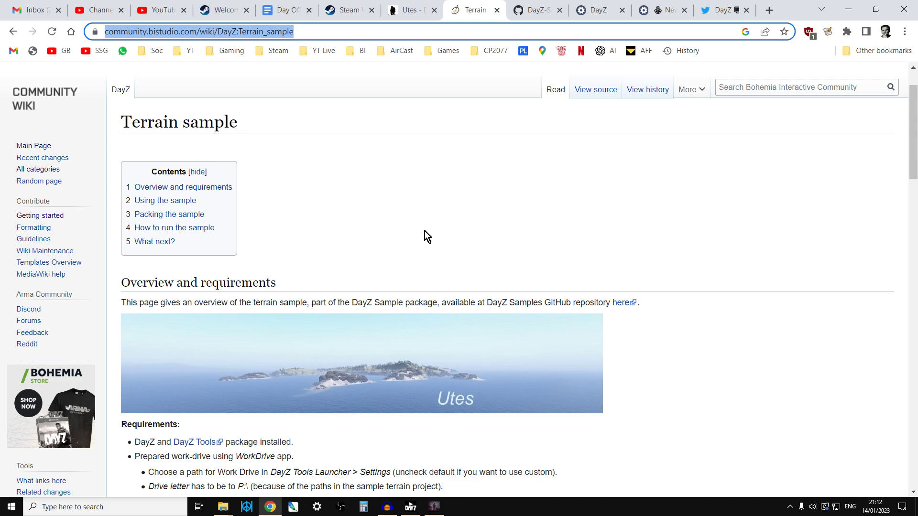
- Scroll through the Utes Terrain sample page, then switch to the DayZ Feedback Tracker project
scroll(down, 3)
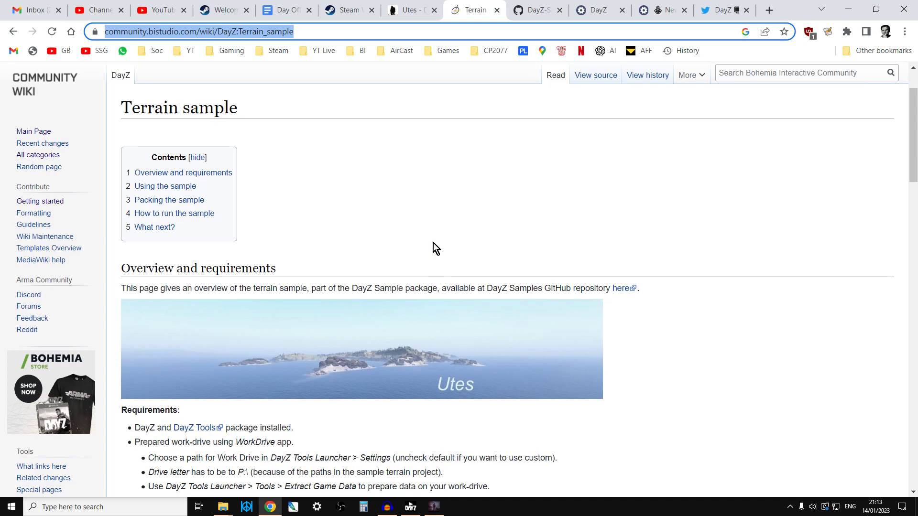
scroll(down, 3)
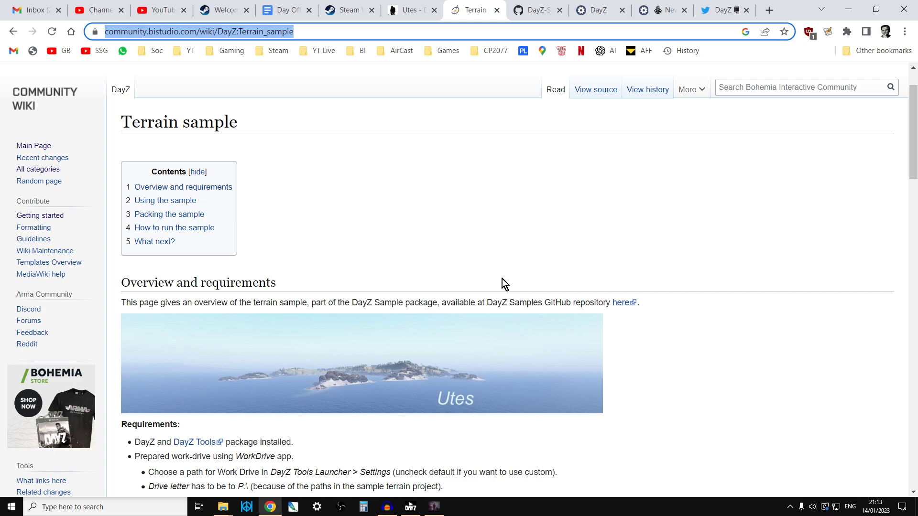
mouse_move(363, 370)
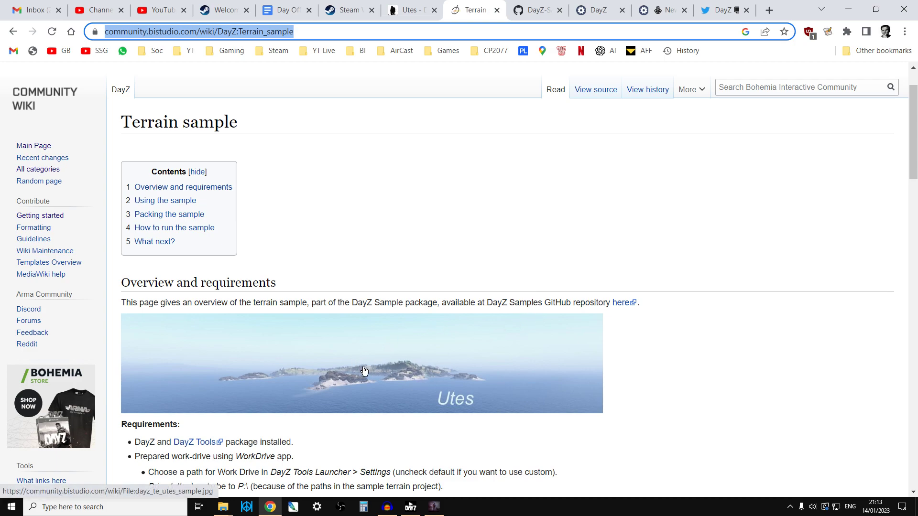
mouse_move(450, 354)
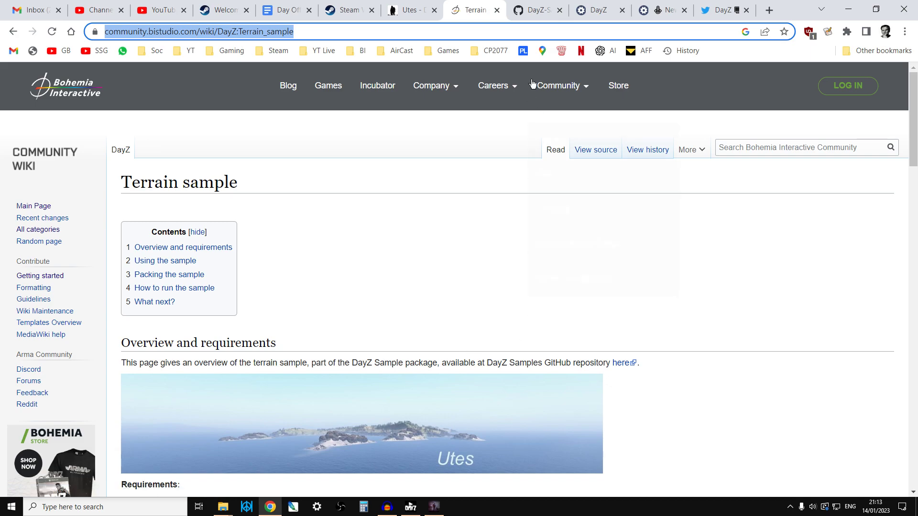
click(590, 10)
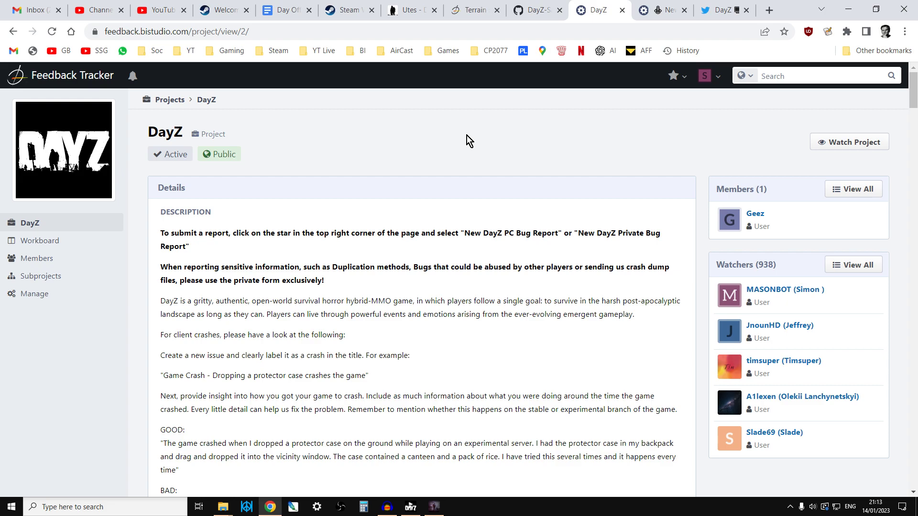
mouse_move(466, 172)
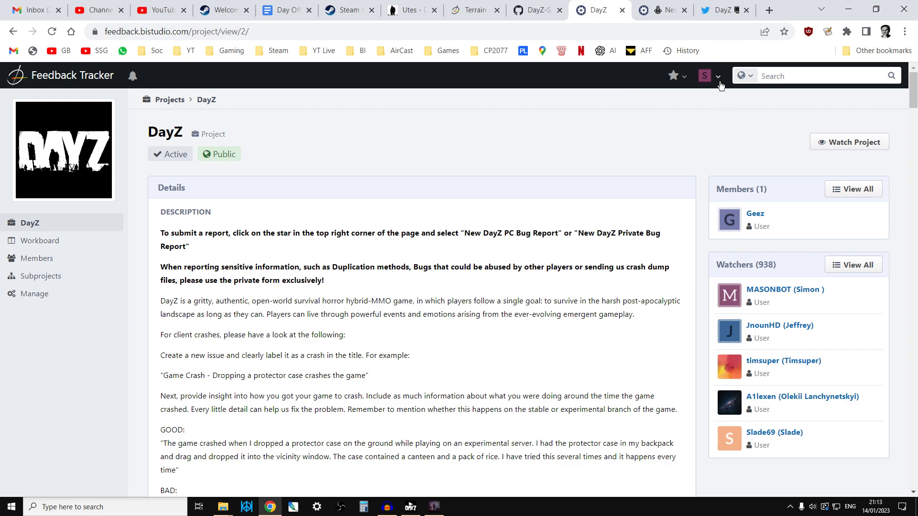
- Open the new-report forms list and scroll down to the DayZ report types
click(717, 76)
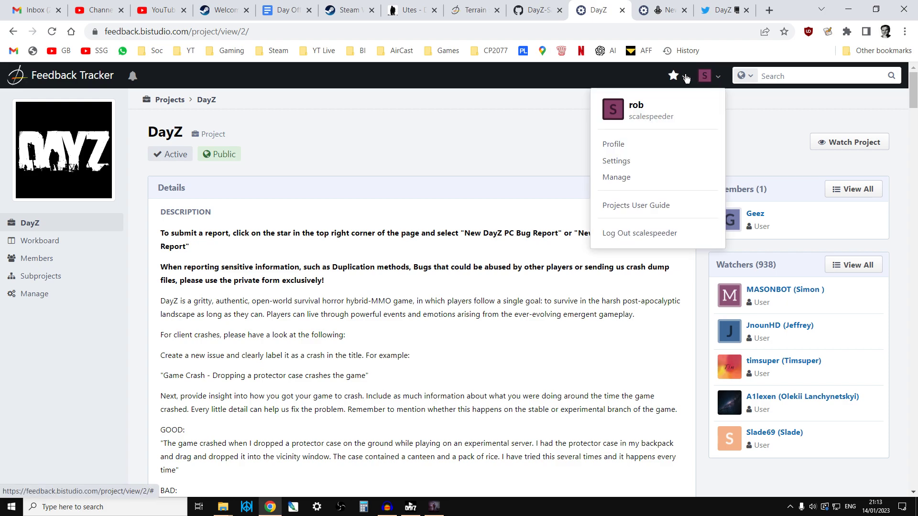
click(672, 75)
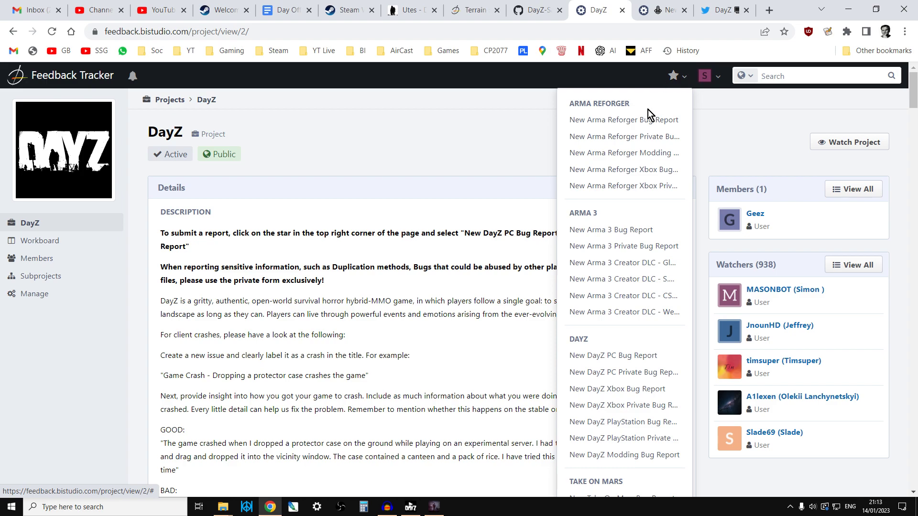
scroll(down, 3)
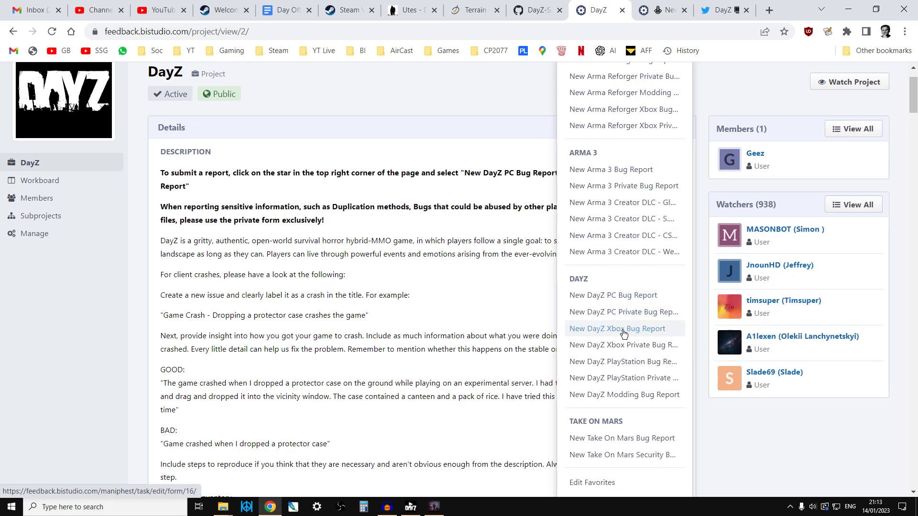
mouse_move(626, 334)
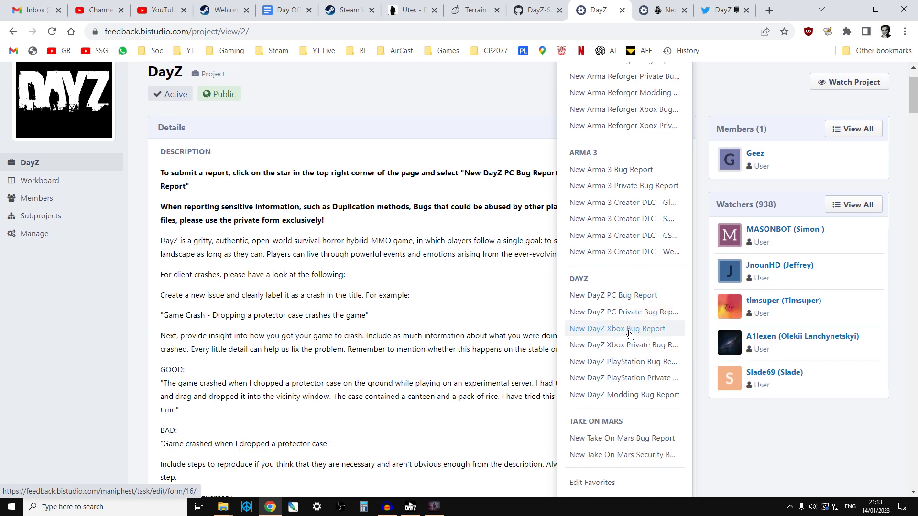
- Start a new DayZ Xbox Bug Report form
click(499, 93)
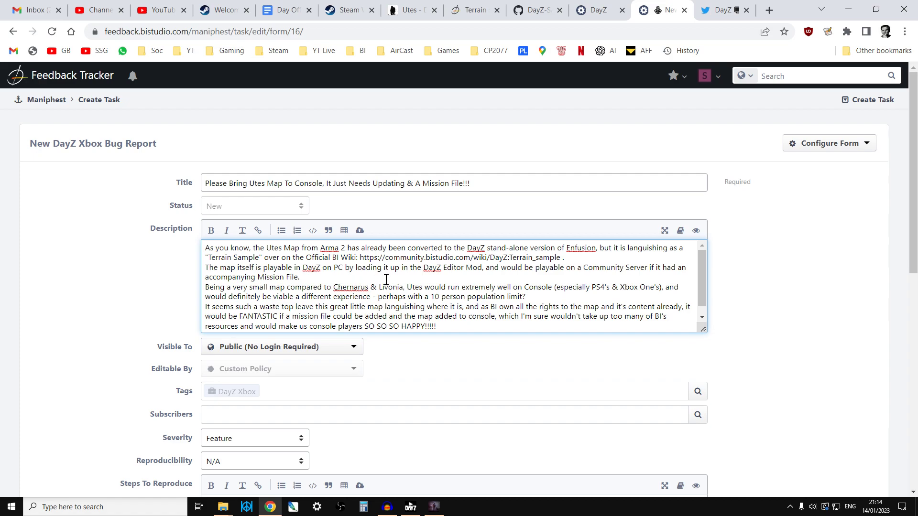
mouse_move(446, 274)
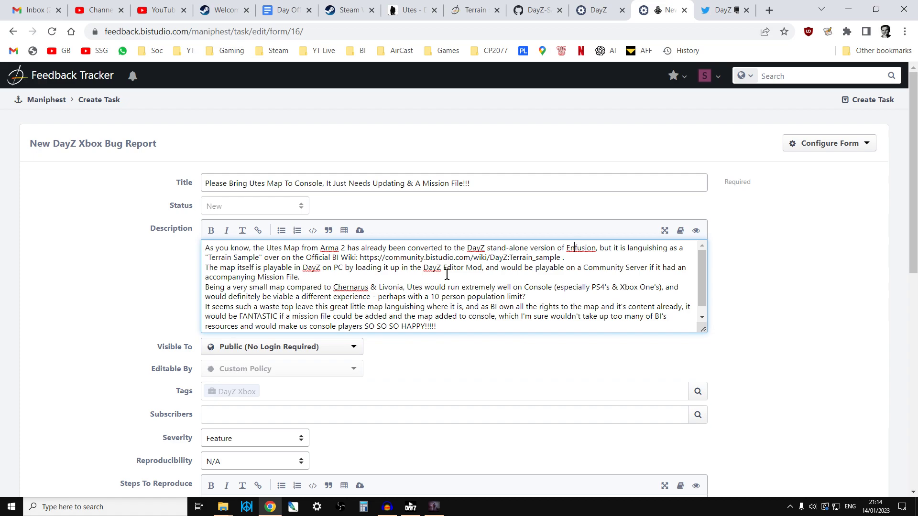
mouse_move(524, 272)
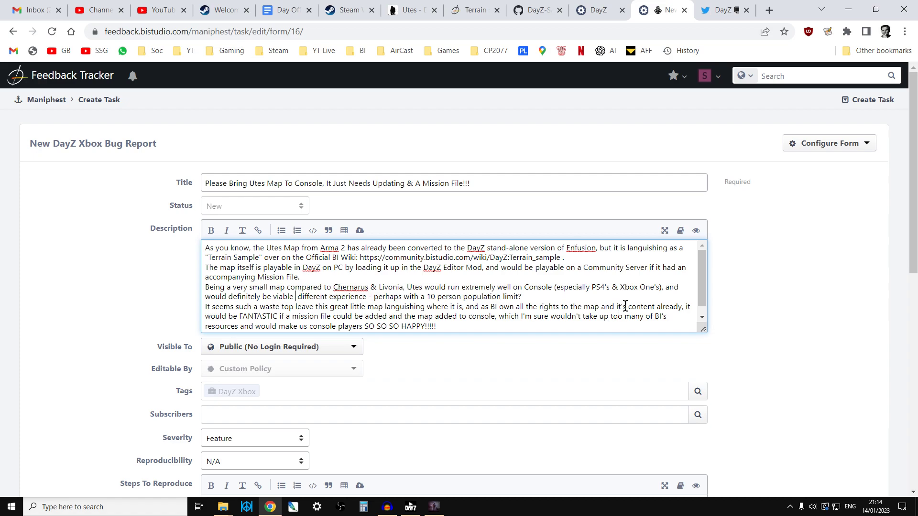
mouse_move(629, 290)
text(Many thanks in advance, Rob. (scalespeeder))
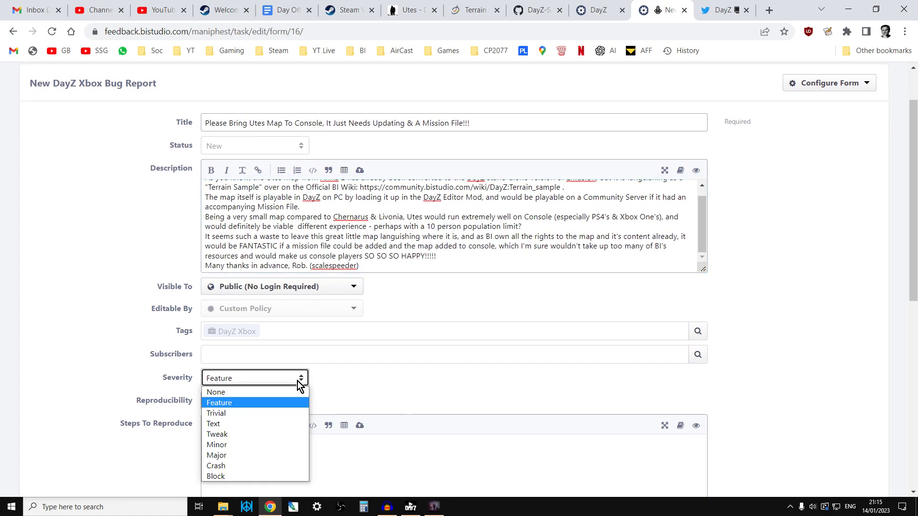
click(219, 402)
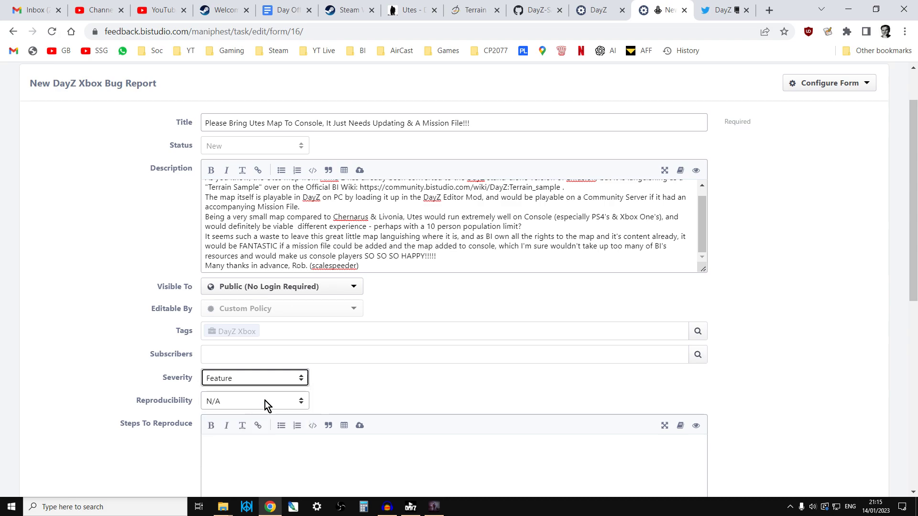
scroll(down, 3)
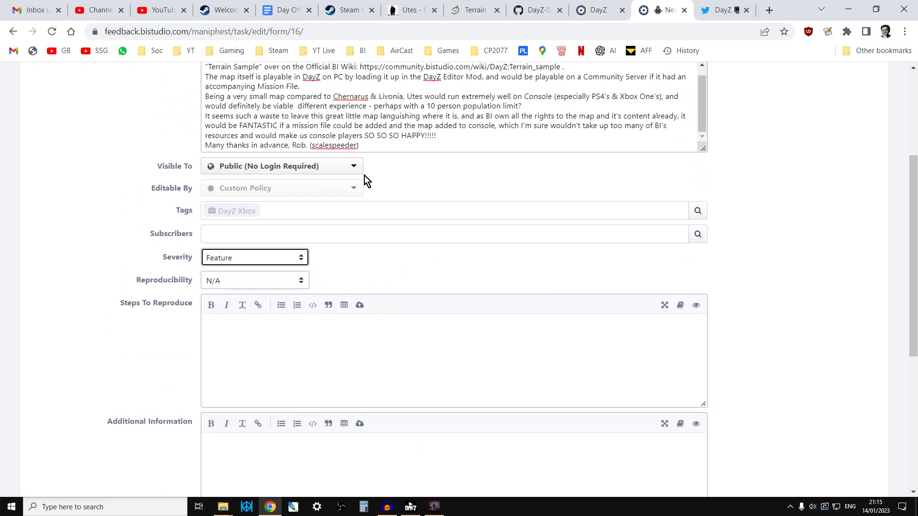
scroll(down, 3)
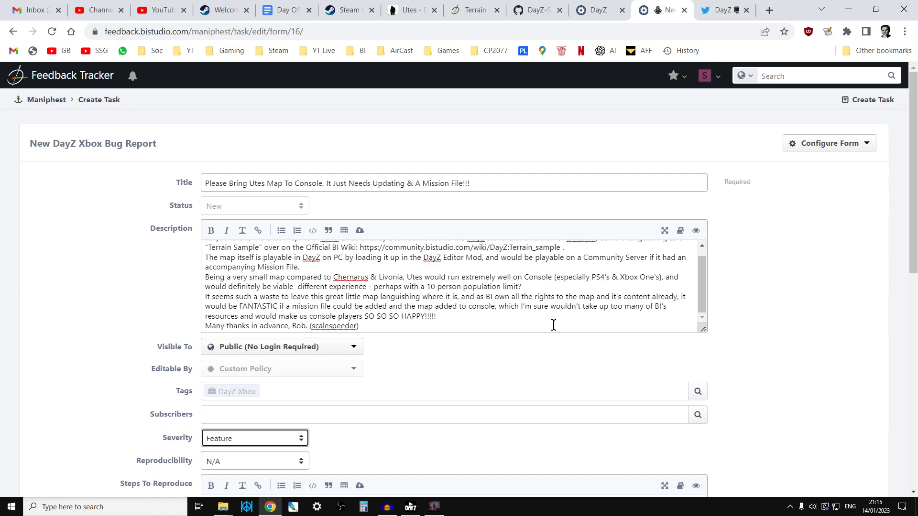
mouse_move(435, 374)
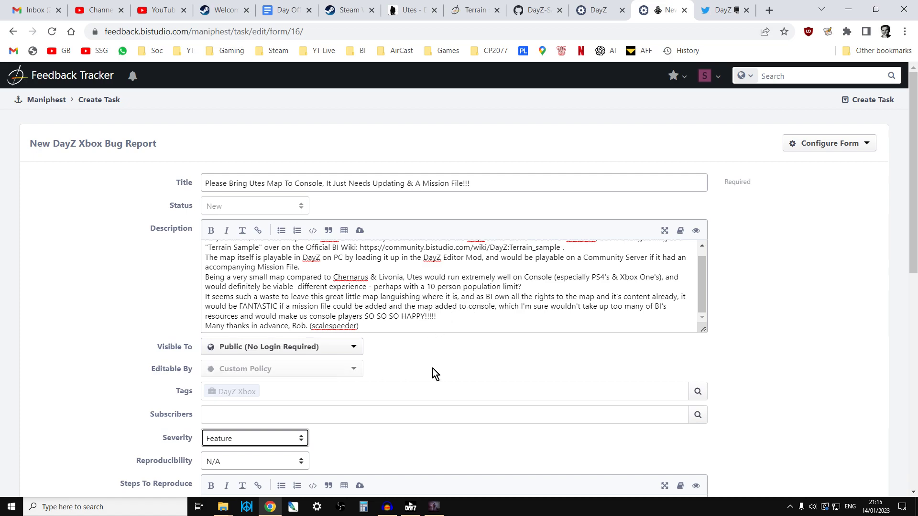
mouse_move(723, 303)
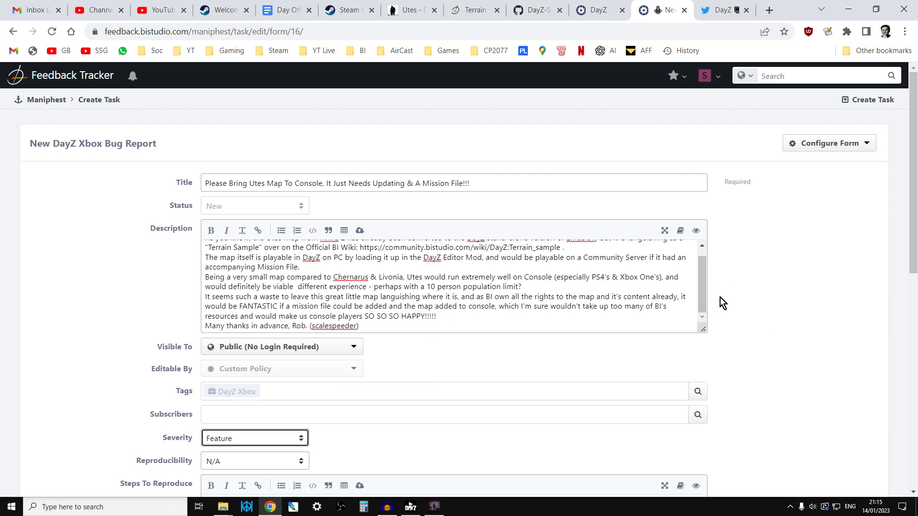
mouse_move(759, 301)
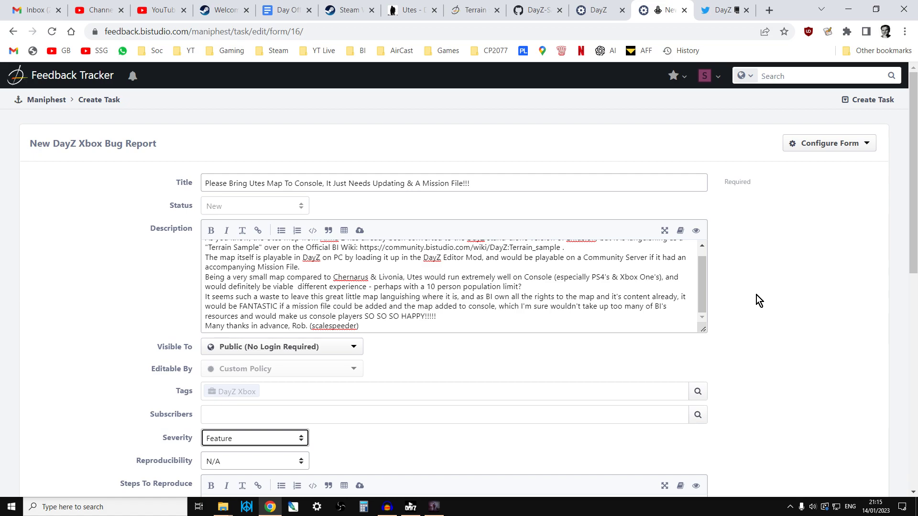
mouse_move(574, 6)
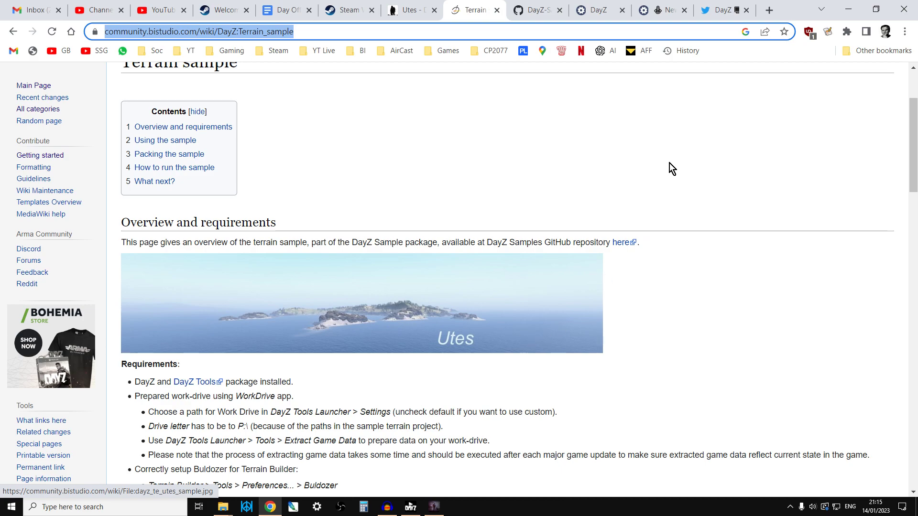
mouse_move(661, 10)
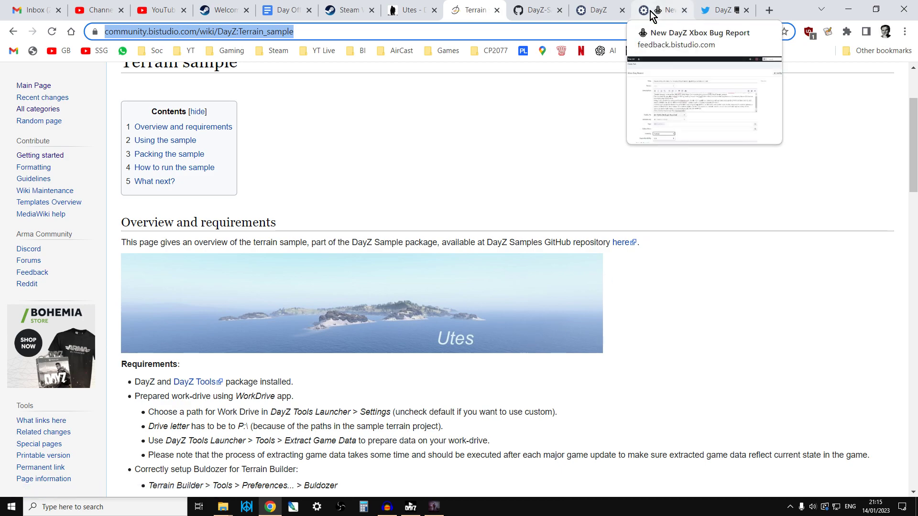
- Switch to DayZ's official Twitter profile
click(723, 10)
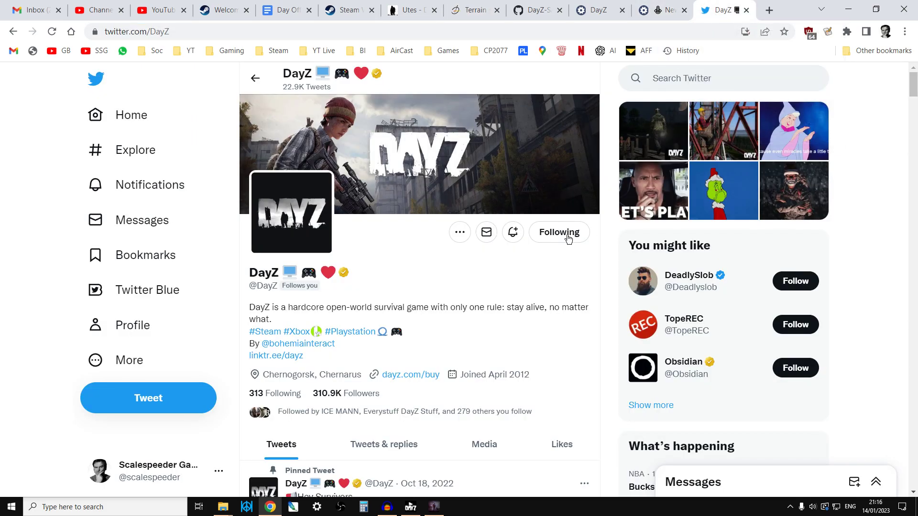
mouse_move(416, 278)
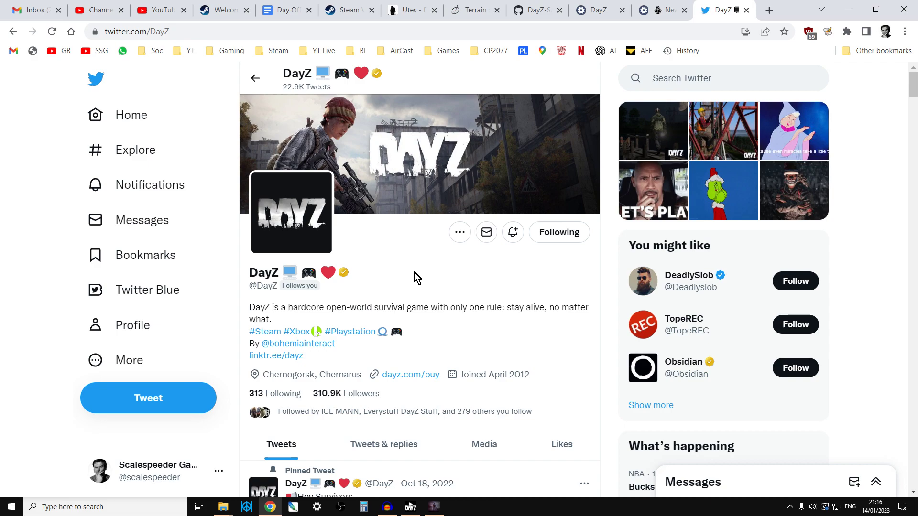
mouse_move(409, 277)
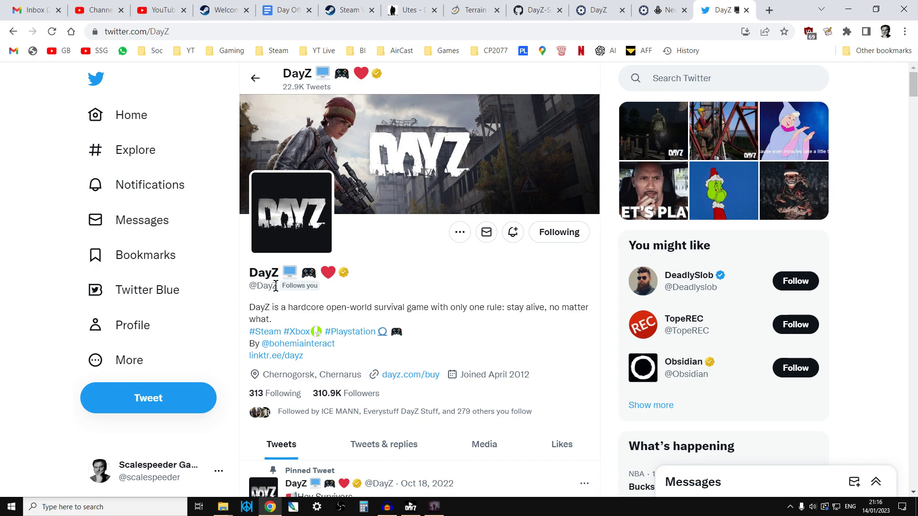
mouse_move(309, 287)
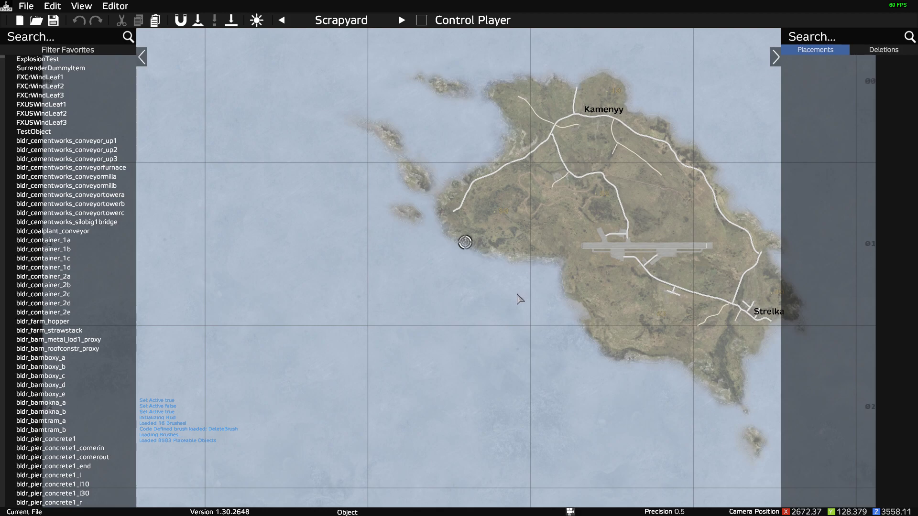
mouse_move(560, 84)
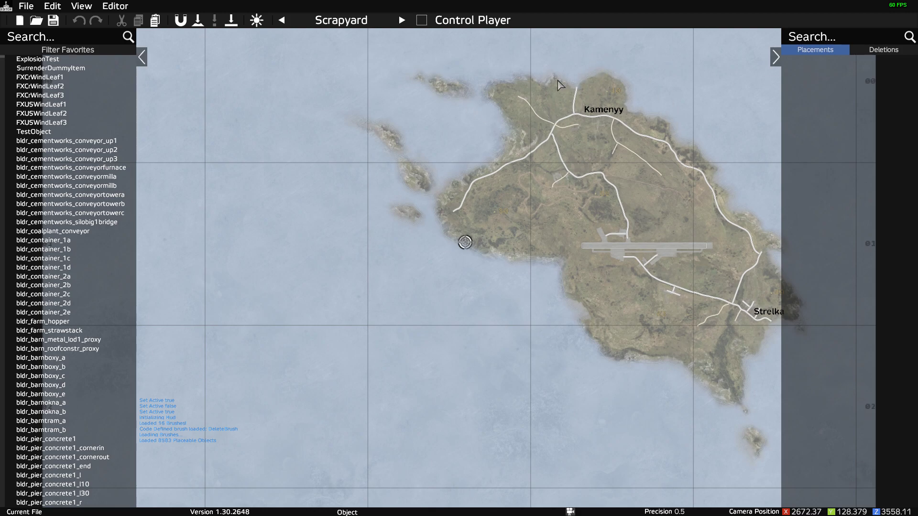
mouse_move(677, 297)
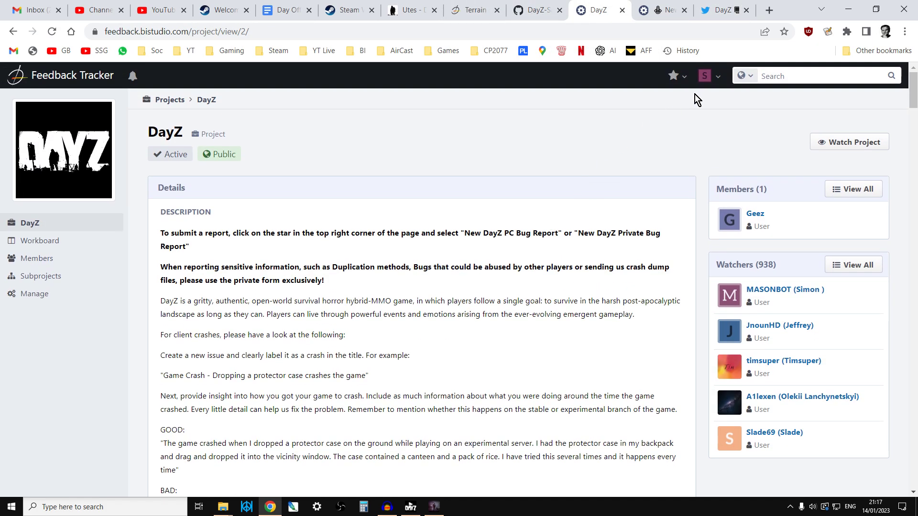
- Show DayZ's Twitter profile again, then bring back the Utes map in DayZ Editor
click(718, 10)
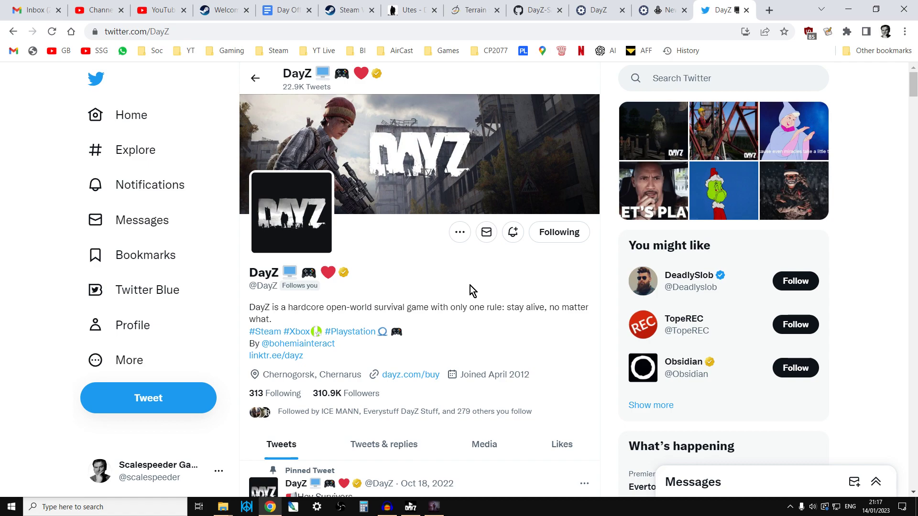
mouse_move(458, 373)
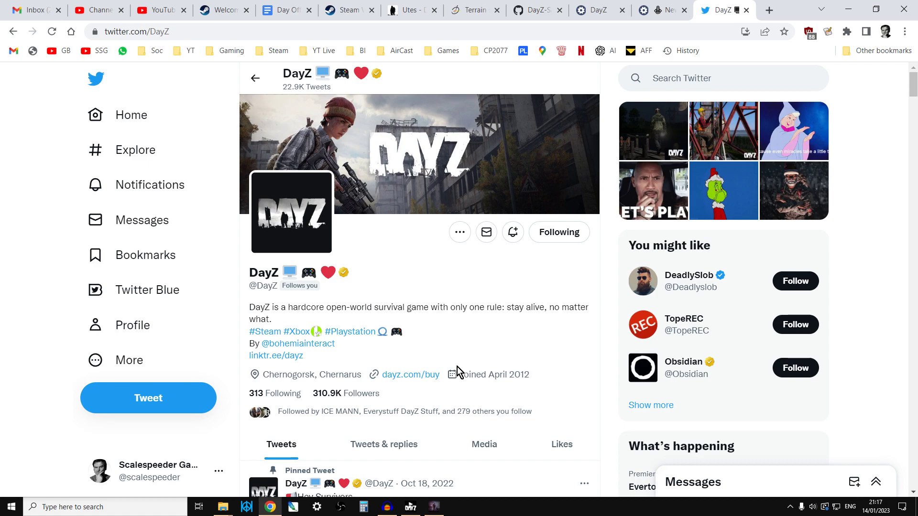
mouse_move(499, 331)
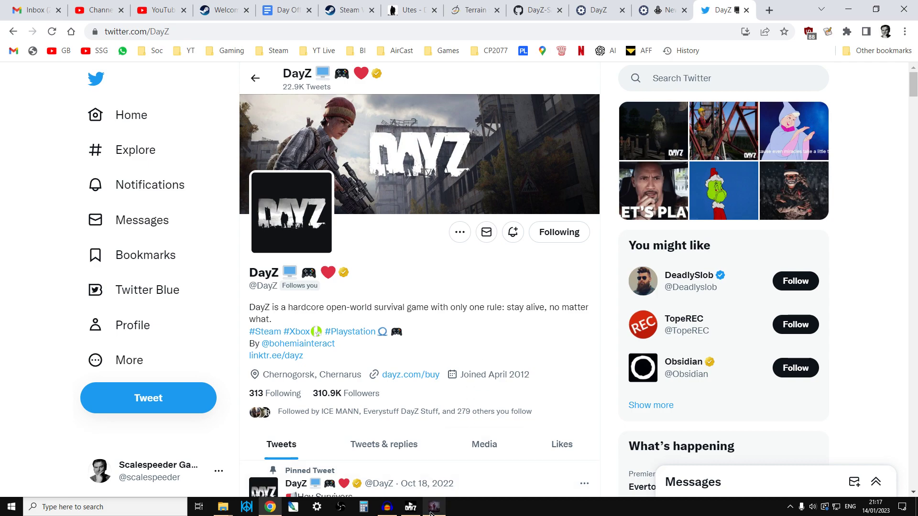
click(409, 506)
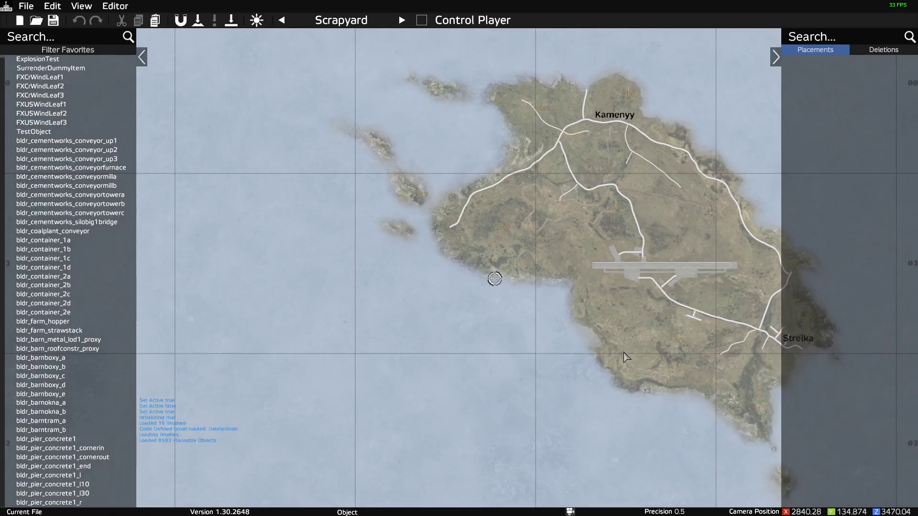